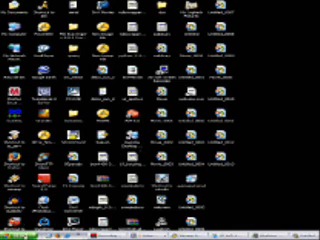
Open the Start menu from the taskbar to reach the Programs list.
{"action": "left_click", "coordinate": [12, 233]}
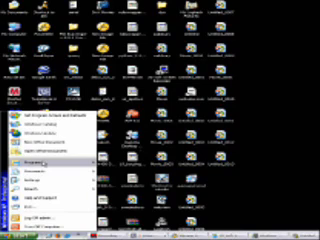